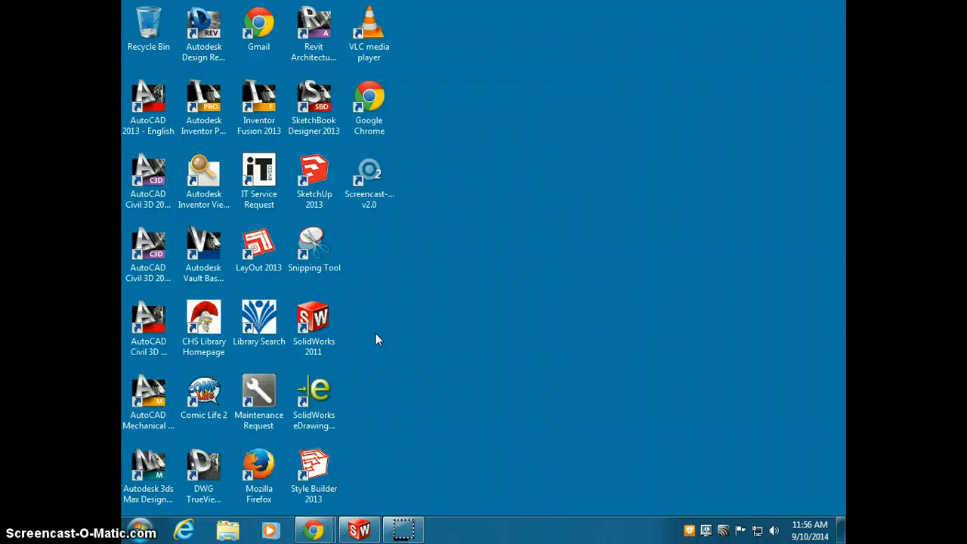
Launch SolidWorks 2011 from its desktop shortcut
{"action": "left_click", "coordinate": [483, 332]}
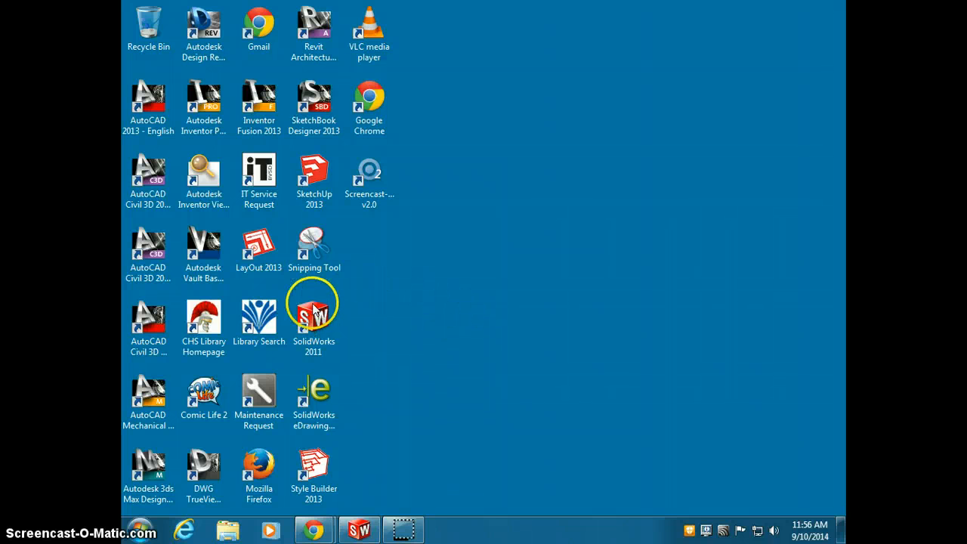
{"action": "left_click", "coordinate": [314, 318]}
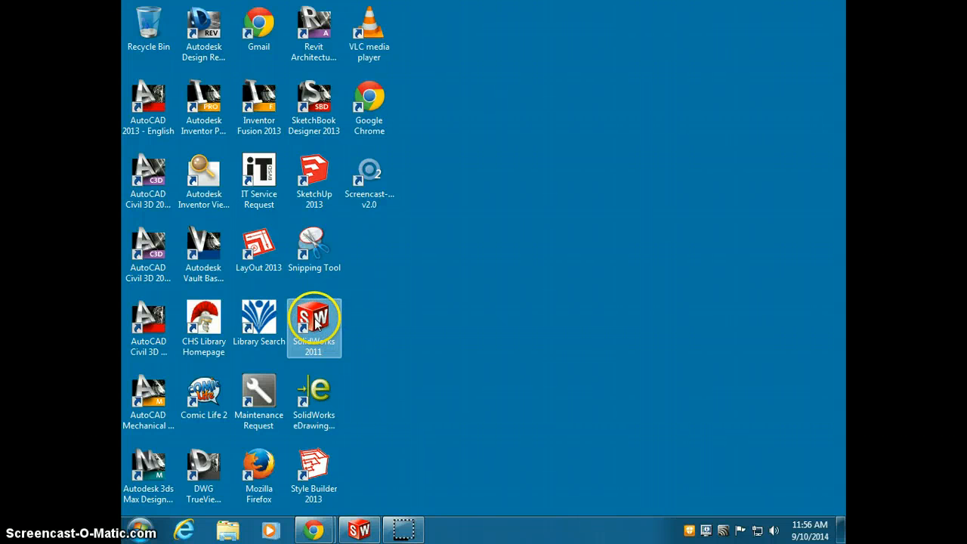
{"action": "mouse_move", "coordinate": [356, 505]}
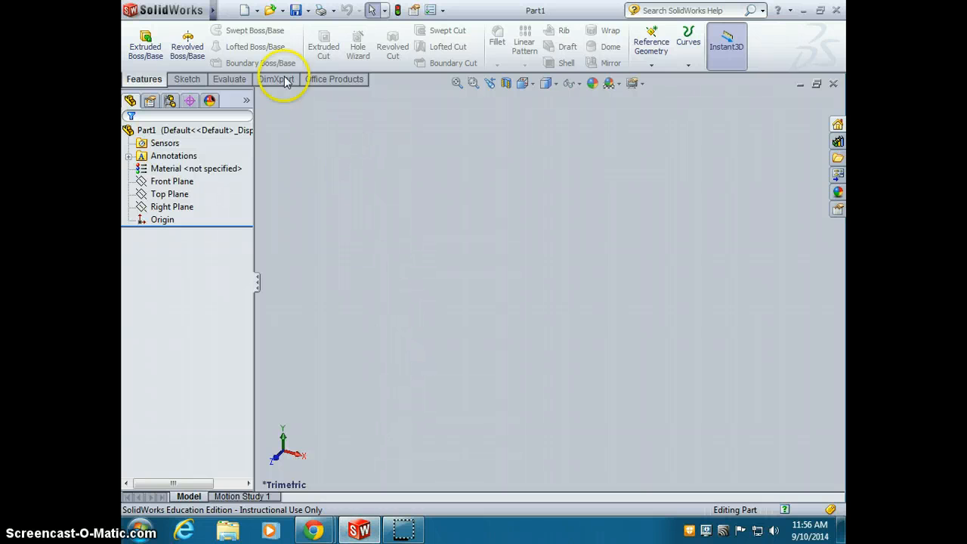
Create a new blank Part document (Part2) through the New dialog
{"action": "left_click", "coordinate": [256, 10]}
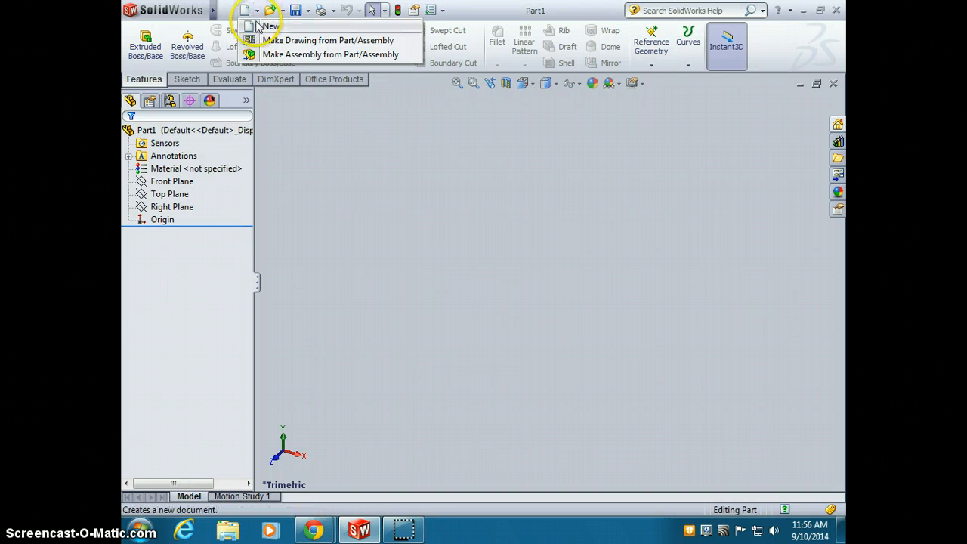
{"action": "left_click", "coordinate": [269, 25]}
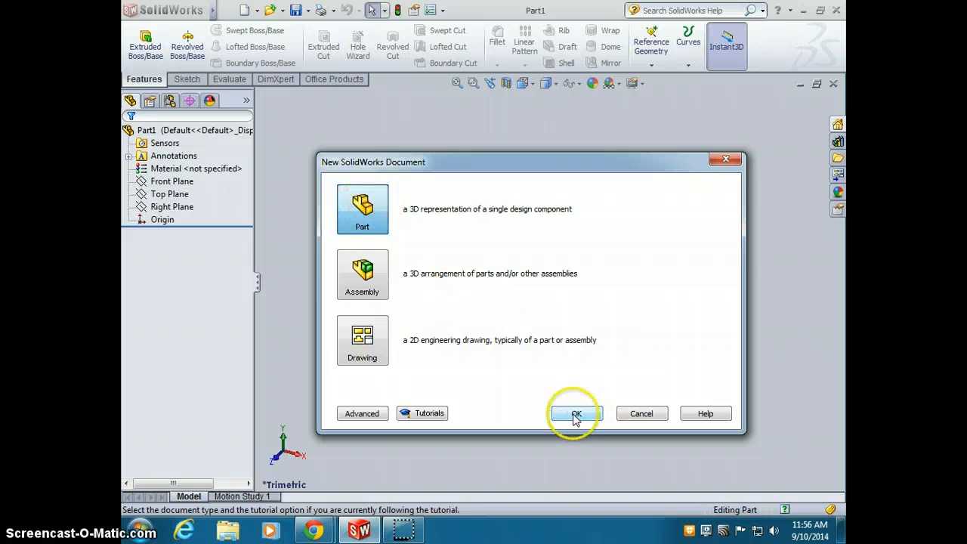
{"action": "left_click", "coordinate": [576, 414]}
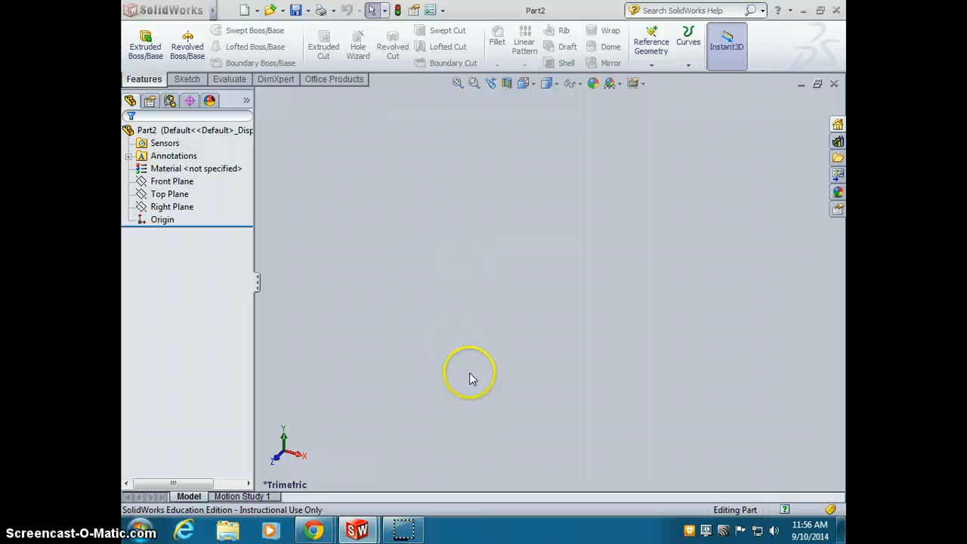
{"action": "mouse_move", "coordinate": [399, 192]}
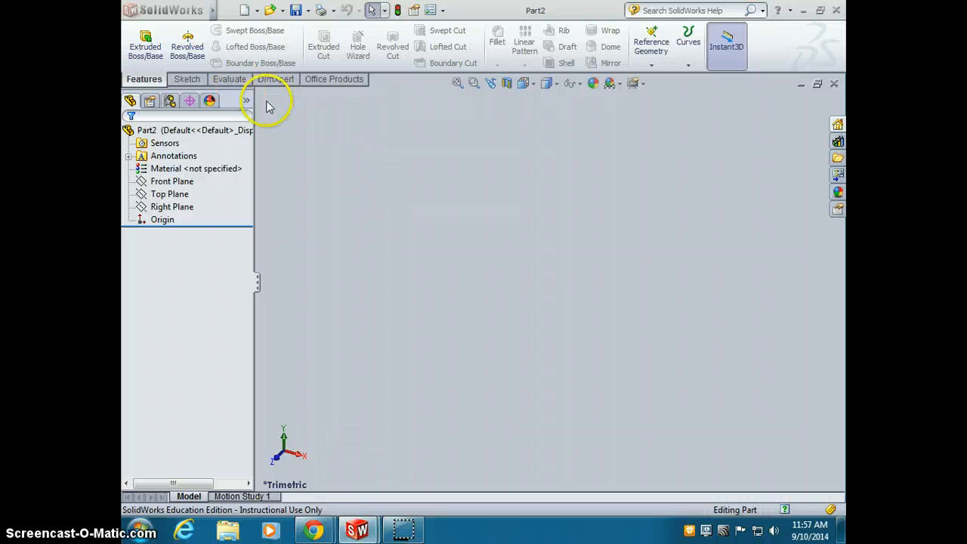
Open Sketch1 on the Front Plane of Part2
{"action": "left_click", "coordinate": [143, 79]}
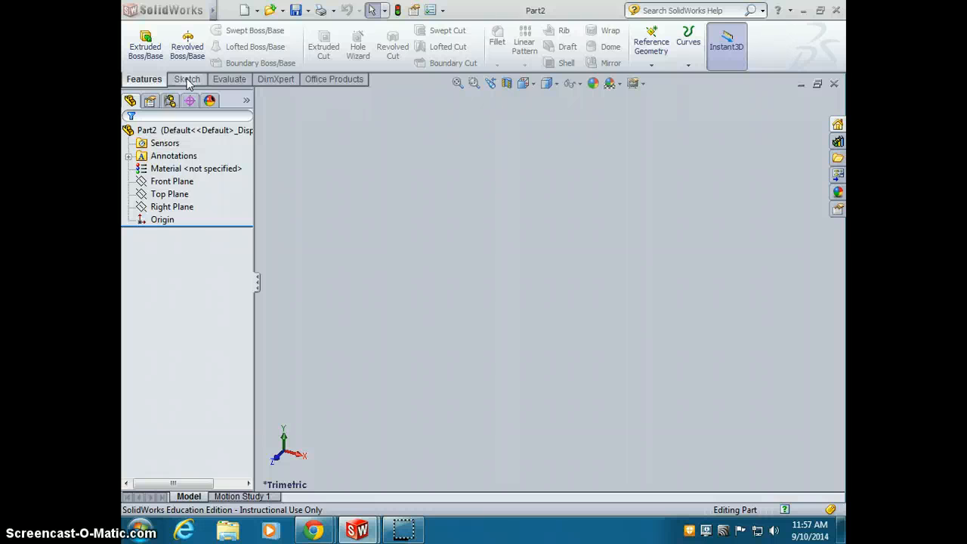
{"action": "left_click", "coordinate": [186, 79]}
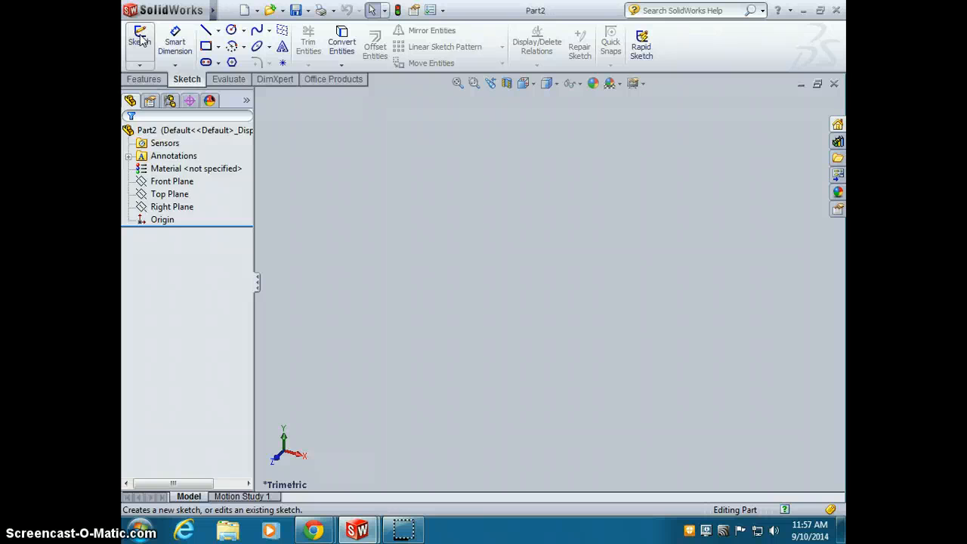
{"action": "left_click", "coordinate": [139, 42]}
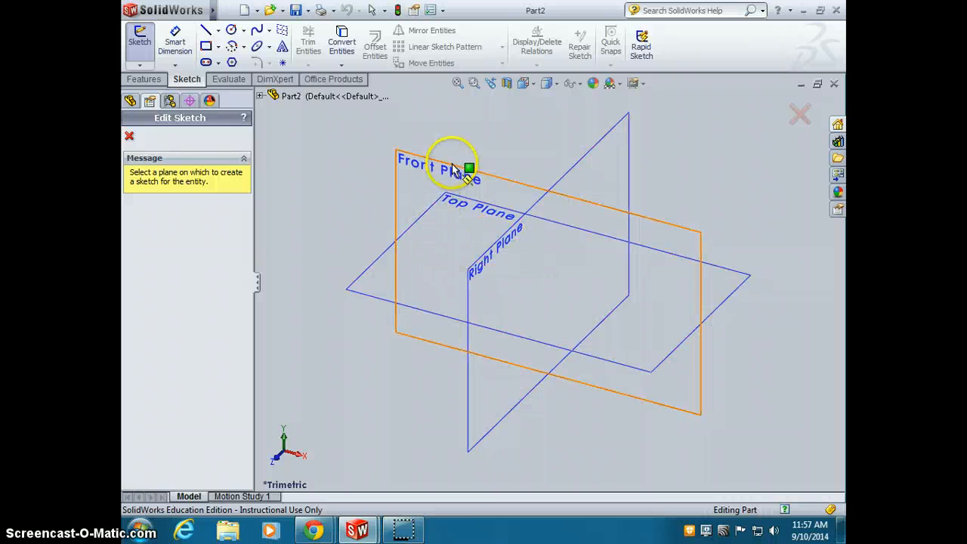
{"action": "left_click", "coordinate": [454, 166]}
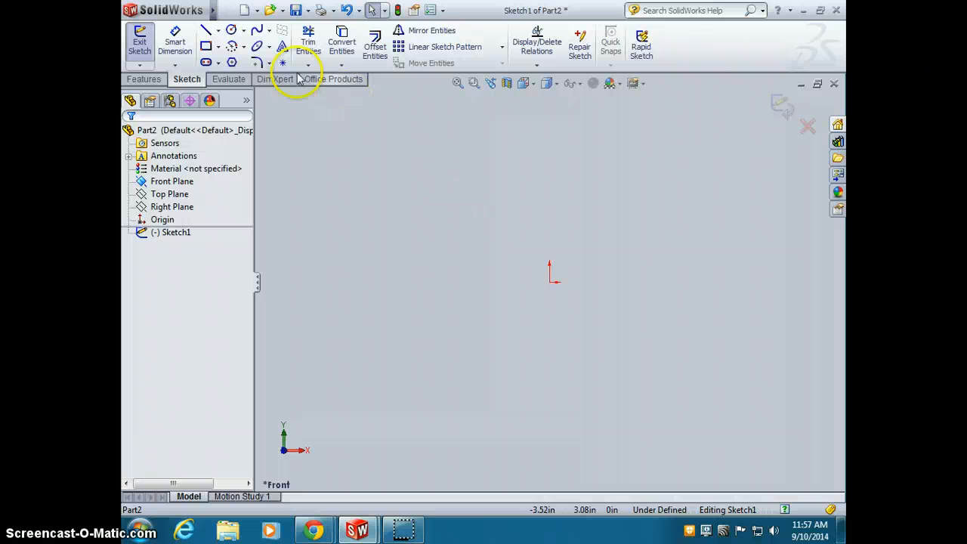
Draw a tall corner rectangle beside the origin in Sketch1
{"action": "left_click", "coordinate": [206, 47]}
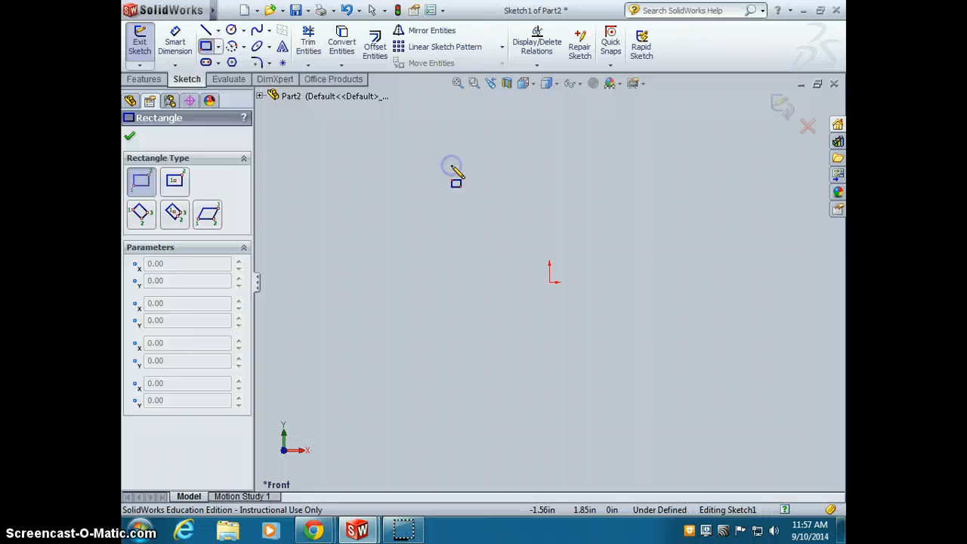
{"action": "left_click_drag", "start_coordinate": [453, 167], "coordinate": [556, 437]}
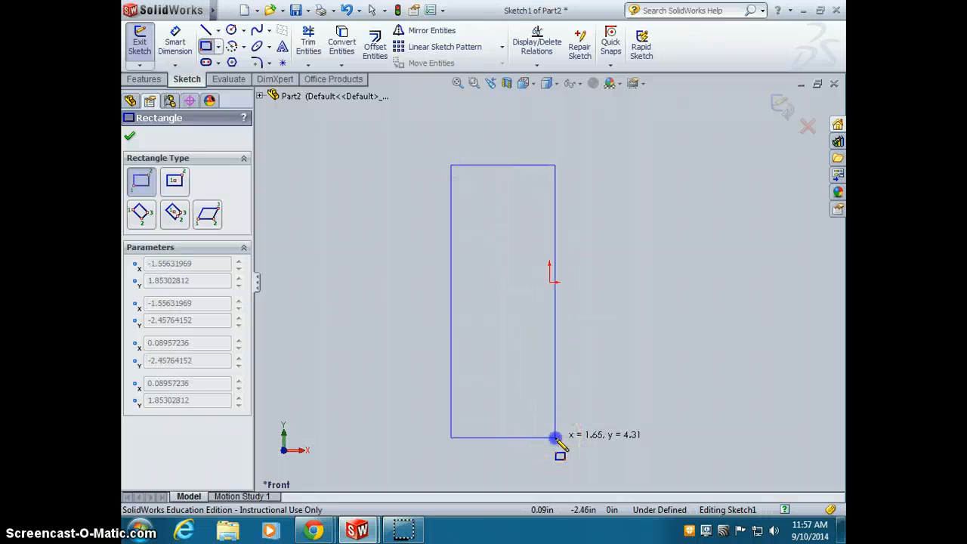
{"action": "left_click", "coordinate": [556, 437]}
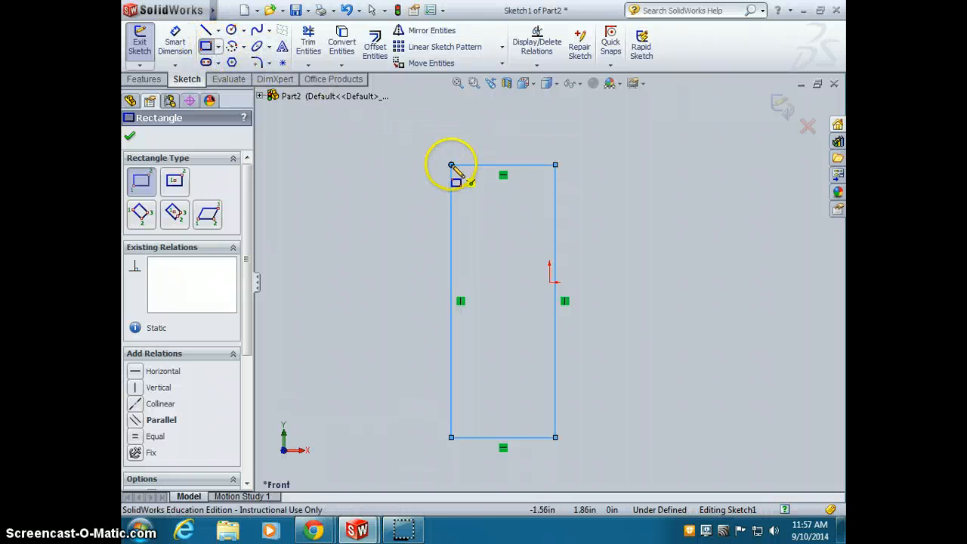
{"action": "mouse_move", "coordinate": [558, 438]}
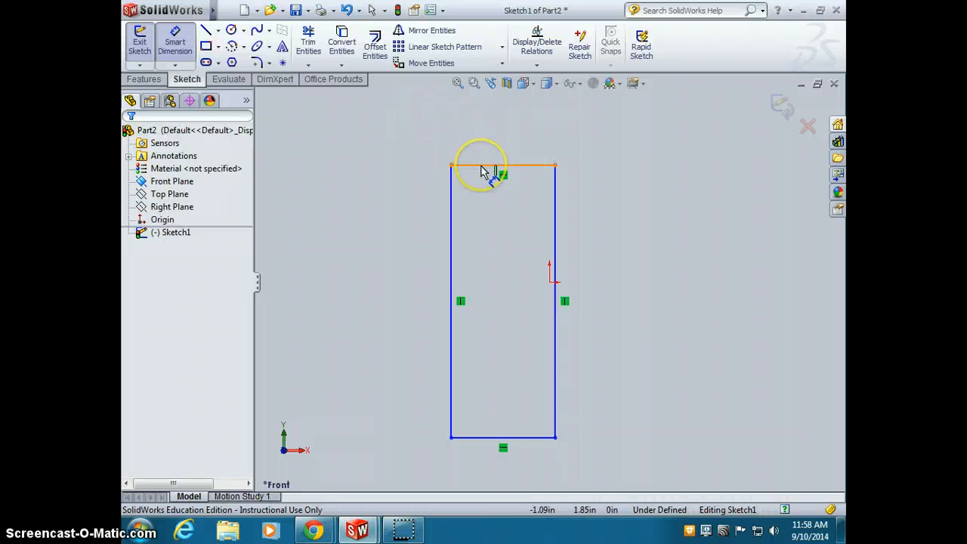
Dimension the rectangle 0.75 in wide and .75*3 (2.25 in) tall
{"action": "left_click", "coordinate": [503, 164]}
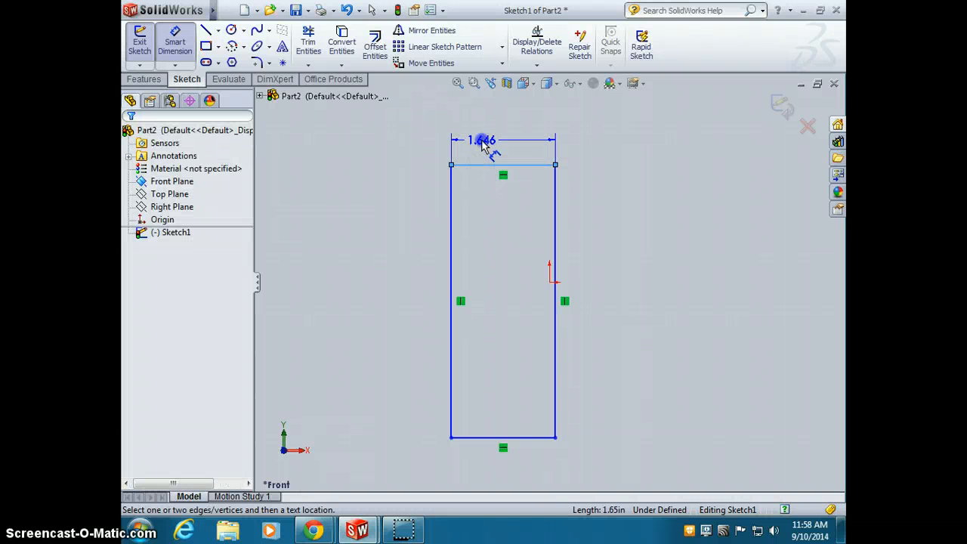
{"action": "left_click", "coordinate": [482, 140]}
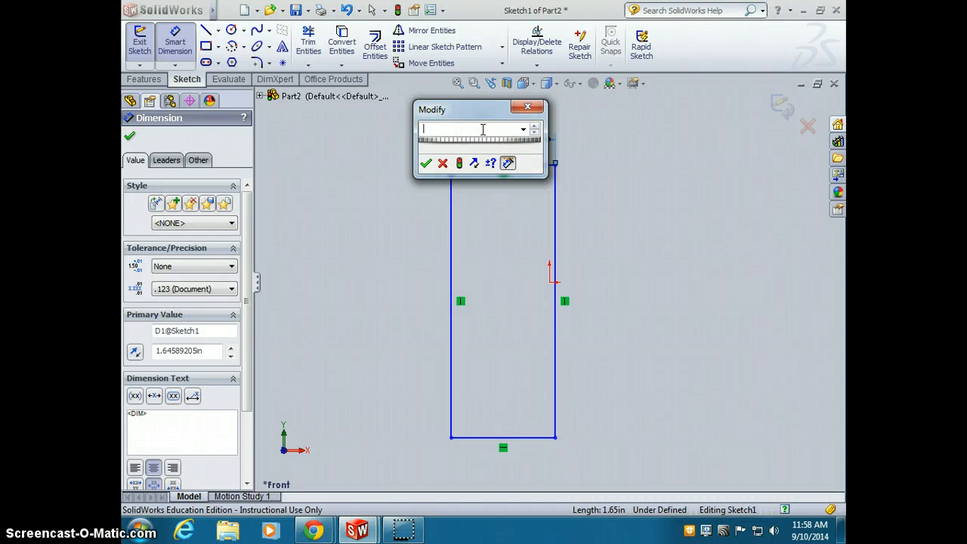
{"action": "type", "text": ".75"}
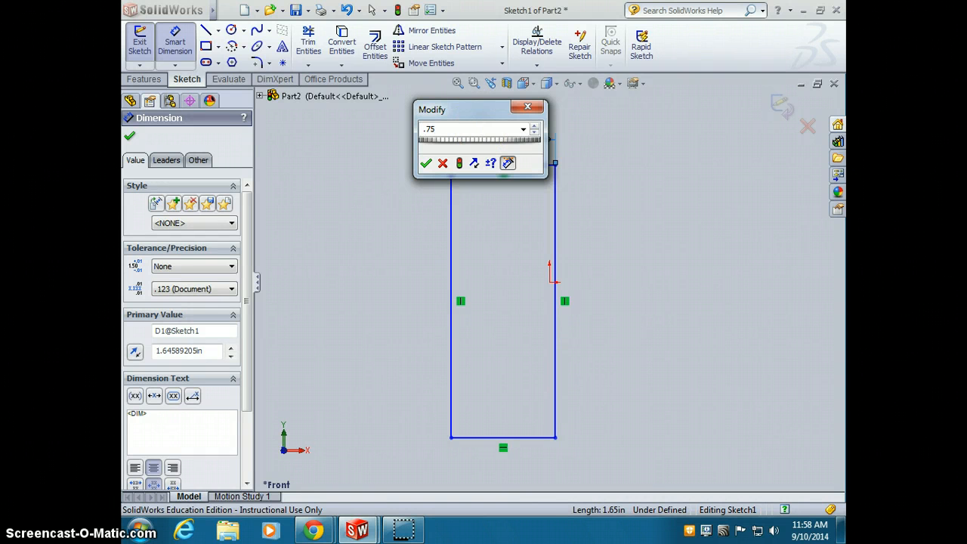
{"action": "left_click", "coordinate": [427, 164]}
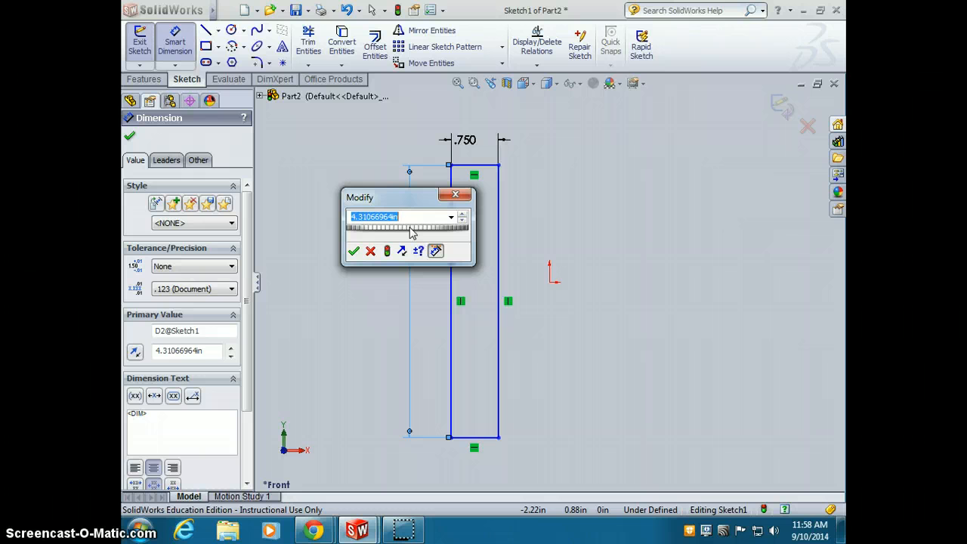
{"action": "type", "text": ".7"}
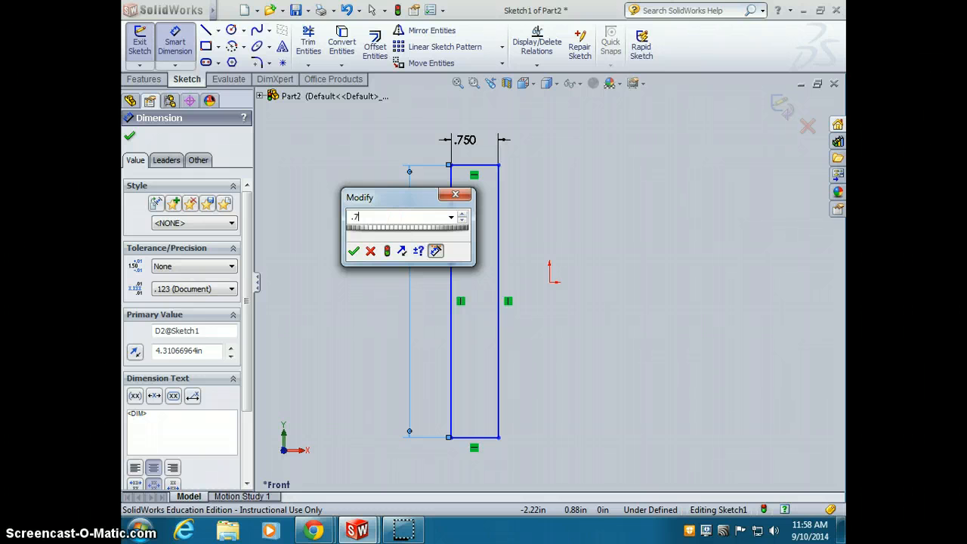
{"action": "type", "text": "5*3"}
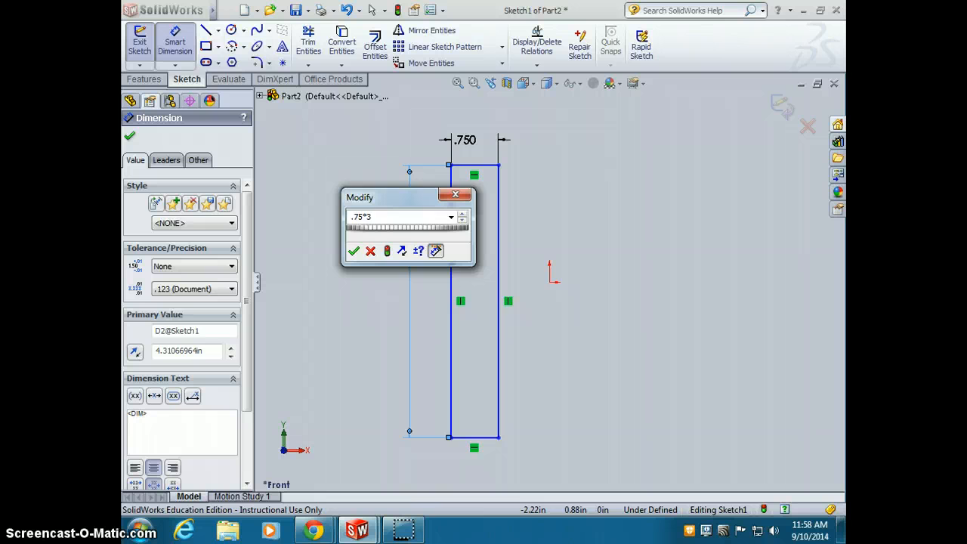
{"action": "left_click", "coordinate": [354, 250]}
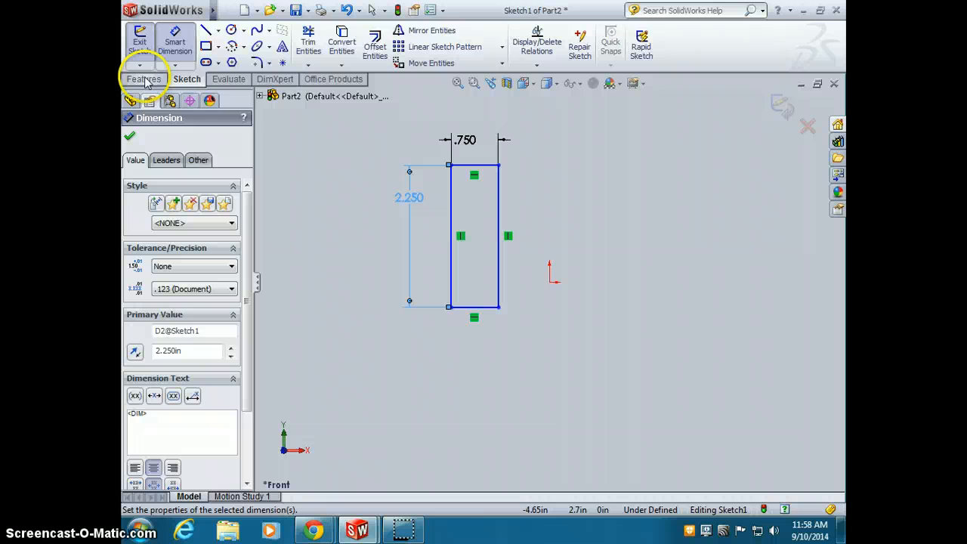
Extrude the rectangle sketch 0.75 in as Boss-Extrude1
{"action": "left_click", "coordinate": [143, 78]}
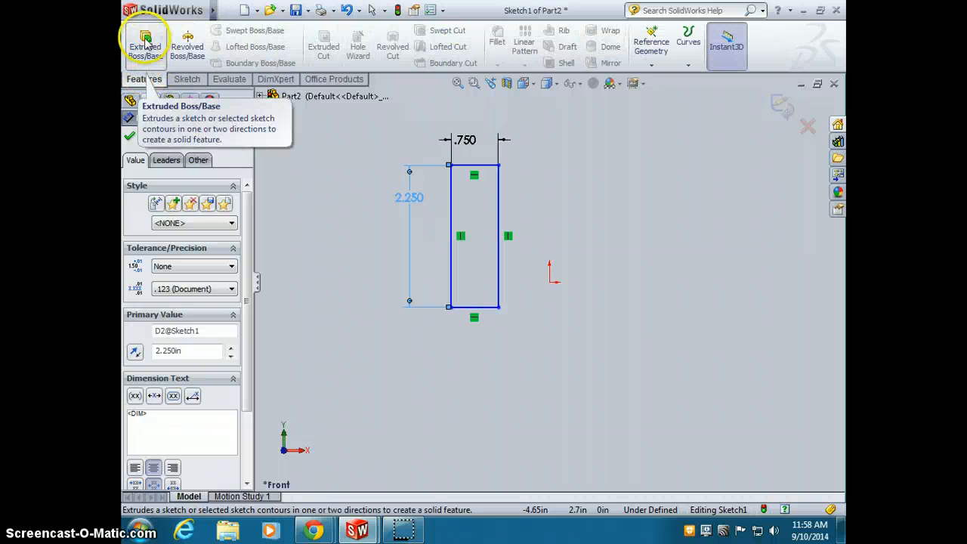
{"action": "left_click", "coordinate": [144, 46]}
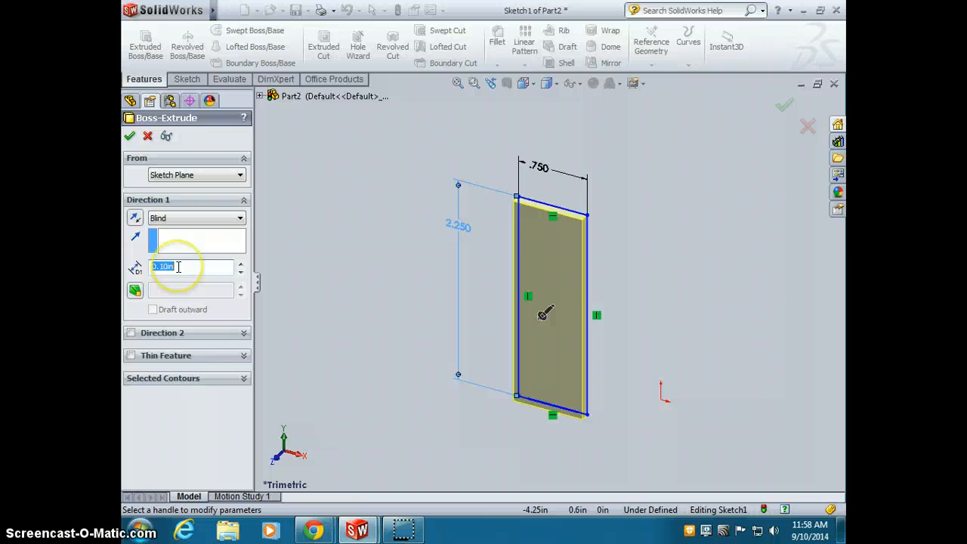
{"action": "mouse_move", "coordinate": [178, 267]}
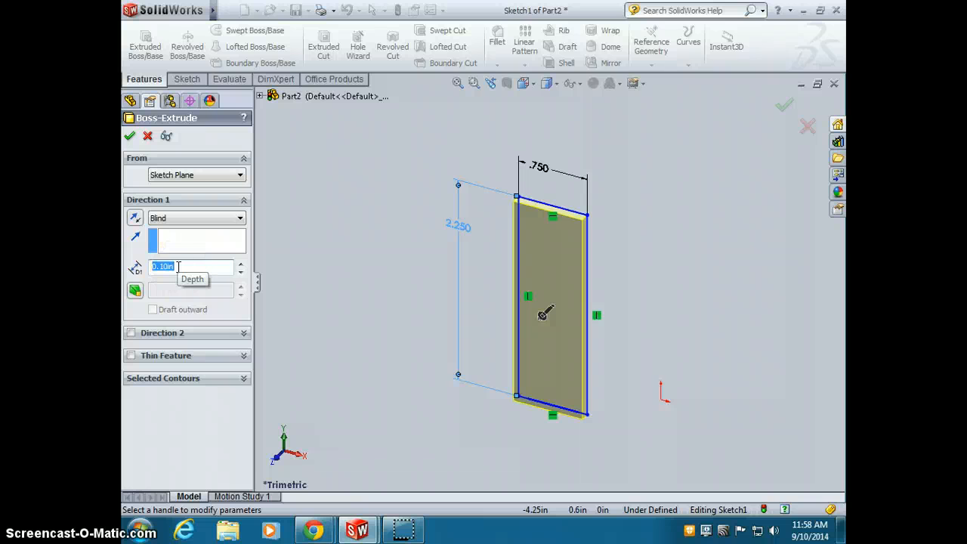
{"action": "type", "text": ".75"}
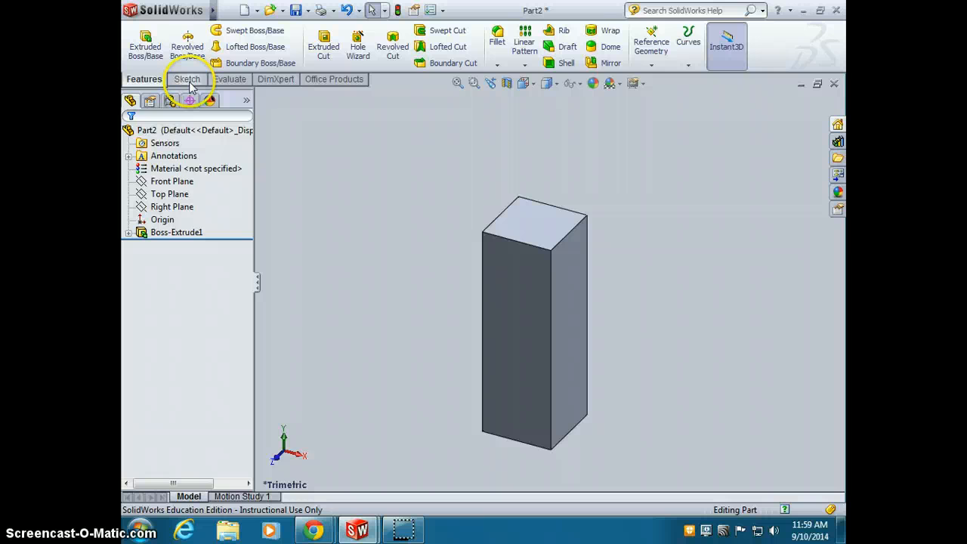
Open Sketch2 on the block's right side face
{"action": "left_click", "coordinate": [187, 79]}
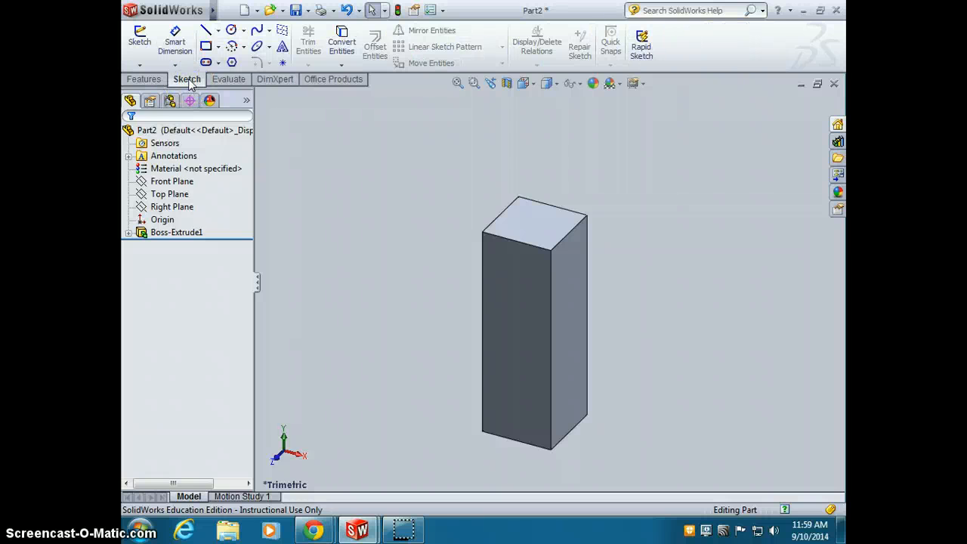
{"action": "left_click", "coordinate": [139, 38]}
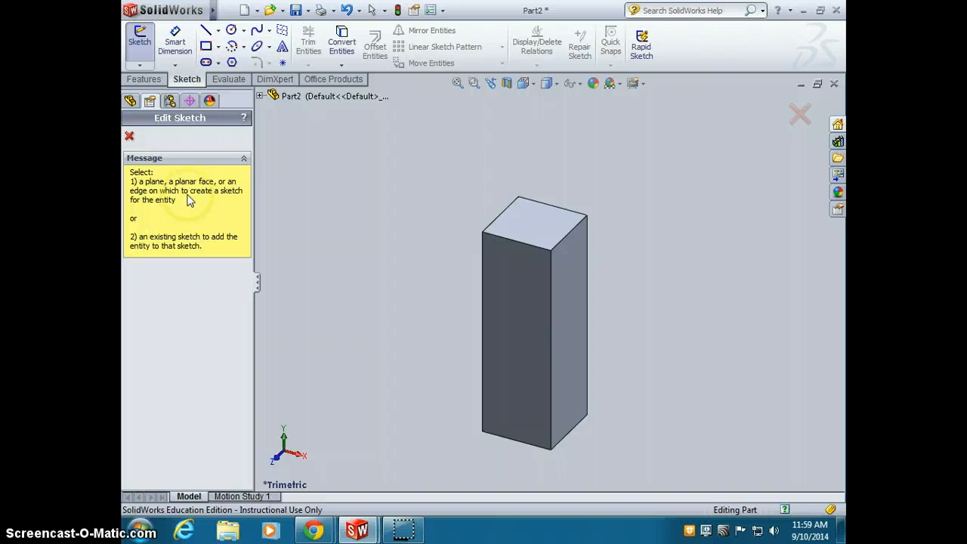
{"action": "left_click", "coordinate": [567, 323]}
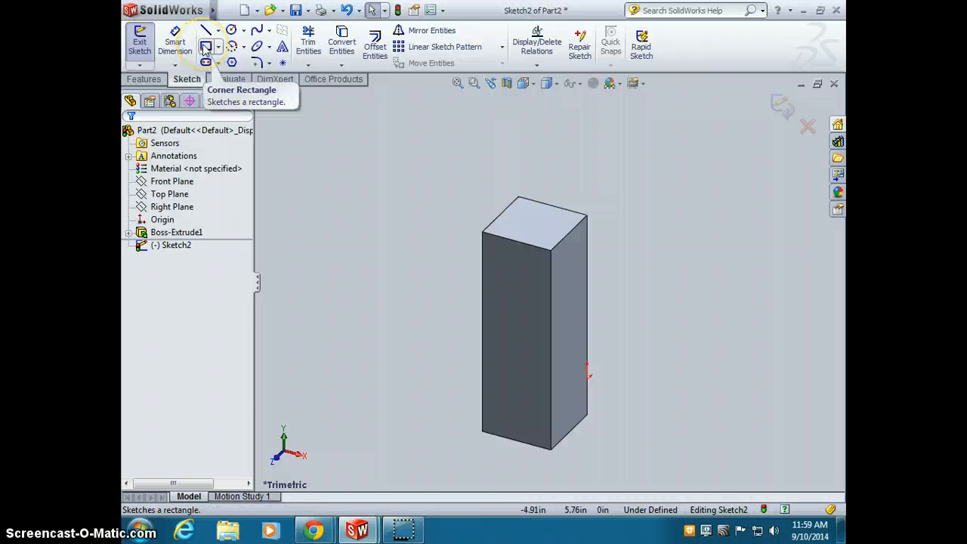
Select Corner Rectangle and set the view orientation to Right
{"action": "left_click", "coordinate": [205, 47]}
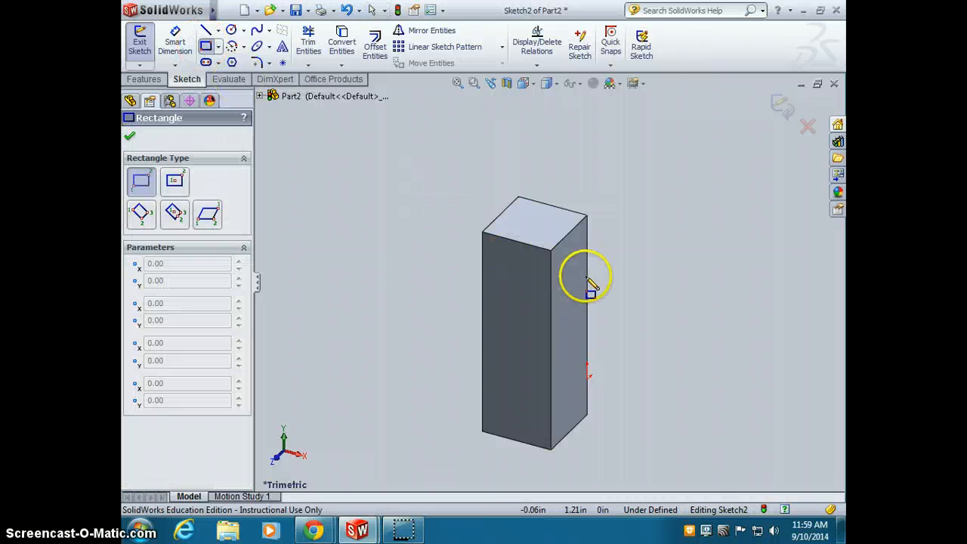
{"action": "mouse_move", "coordinate": [524, 83]}
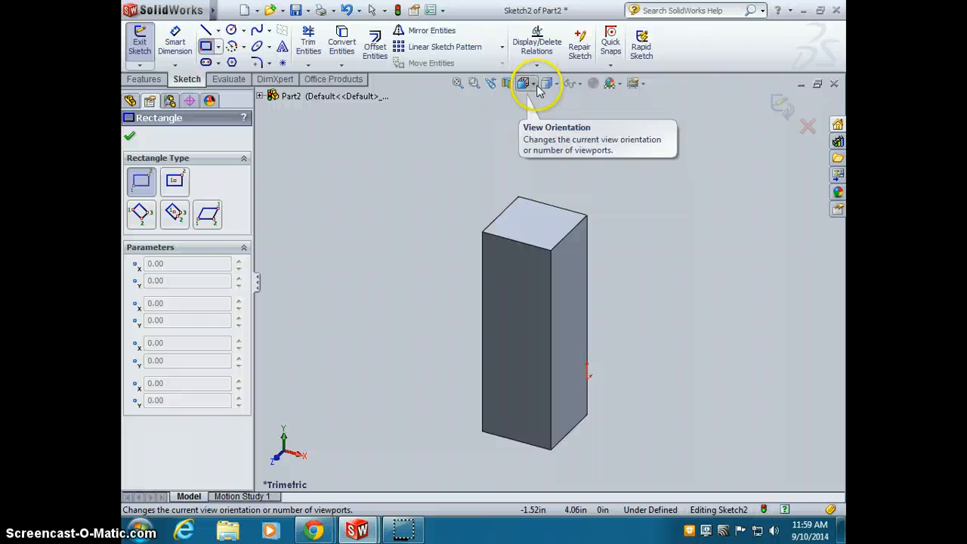
{"action": "left_click", "coordinate": [523, 83]}
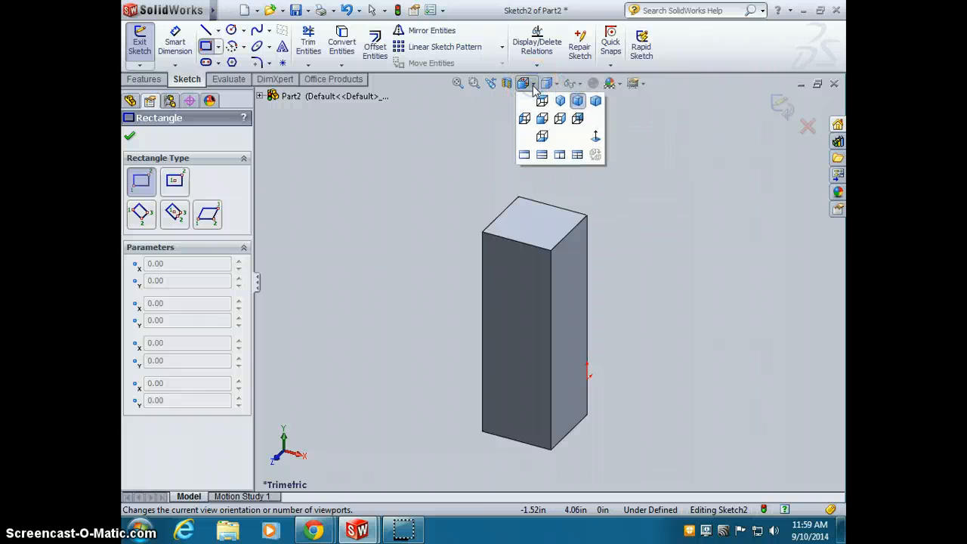
{"action": "mouse_move", "coordinate": [560, 119]}
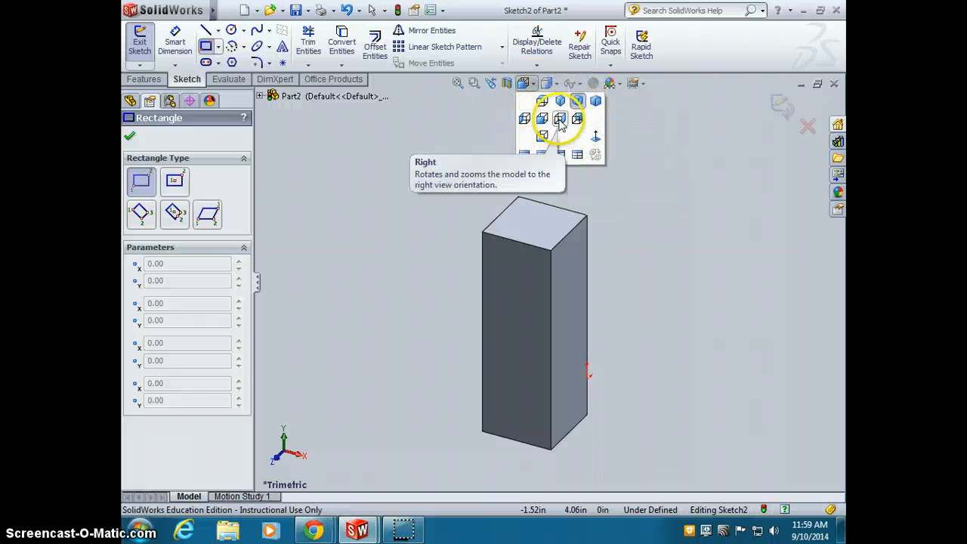
{"action": "left_click", "coordinate": [560, 119]}
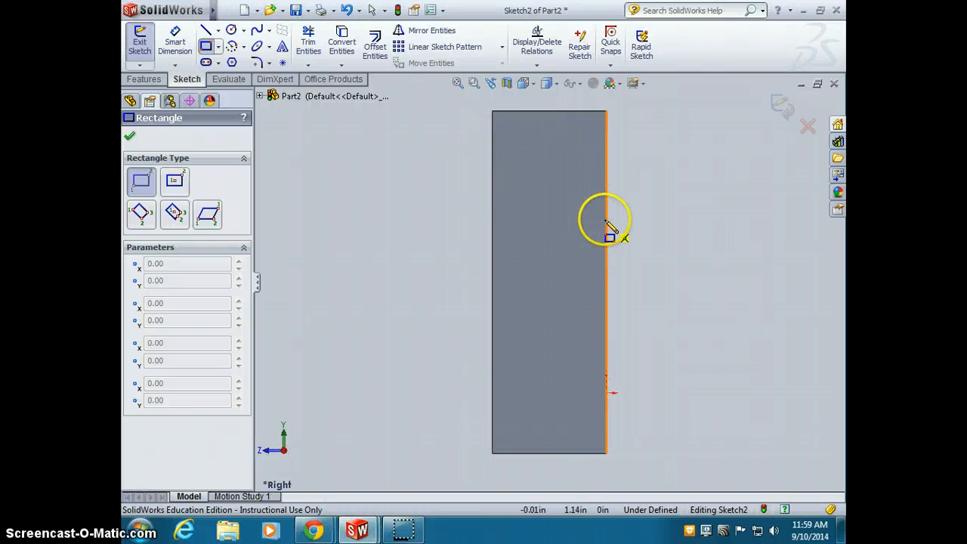
Draw a 1.5 × 0.75 in rectangle, offset 0.75 in below the block's top
{"action": "left_click_drag", "start_coordinate": [605, 223], "coordinate": [359, 348]}
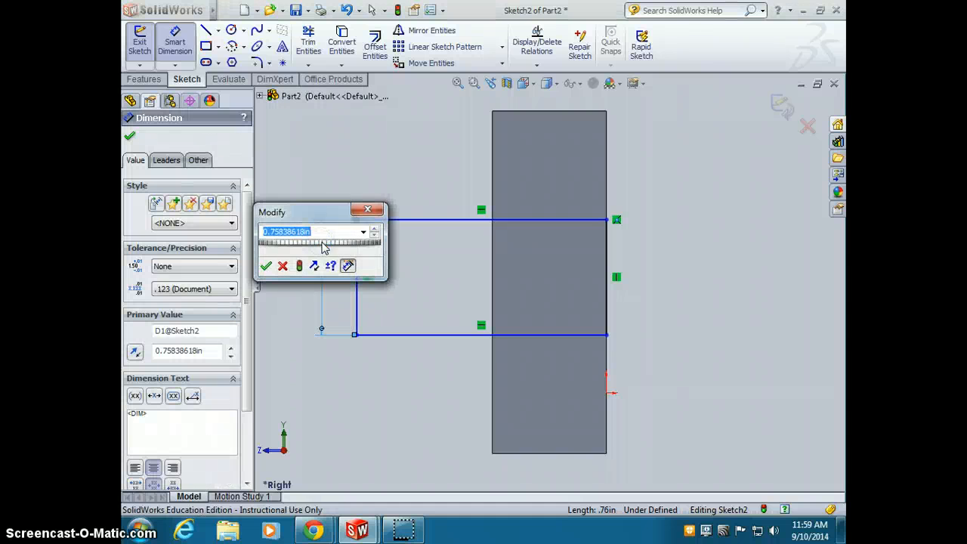
{"action": "left_click", "coordinate": [266, 266]}
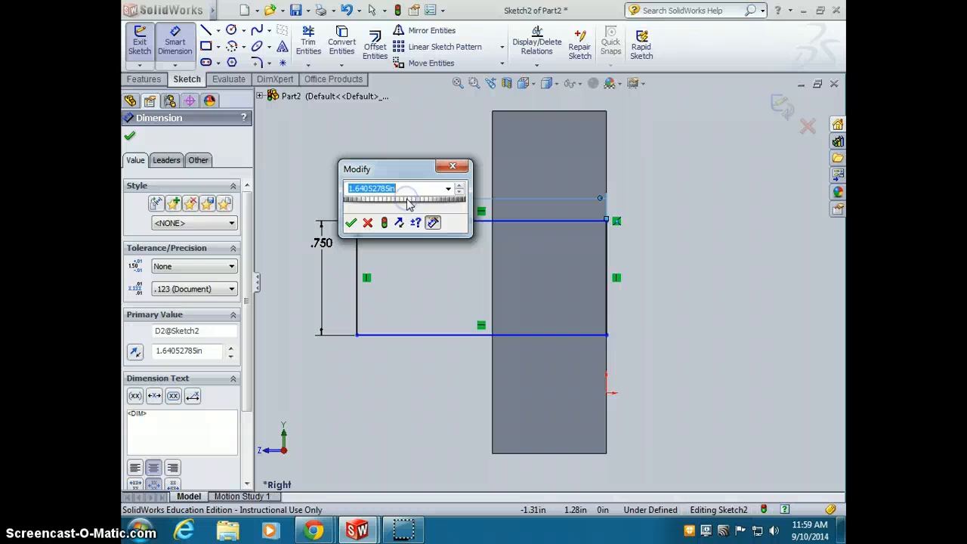
{"action": "type", "text": "1.5"}
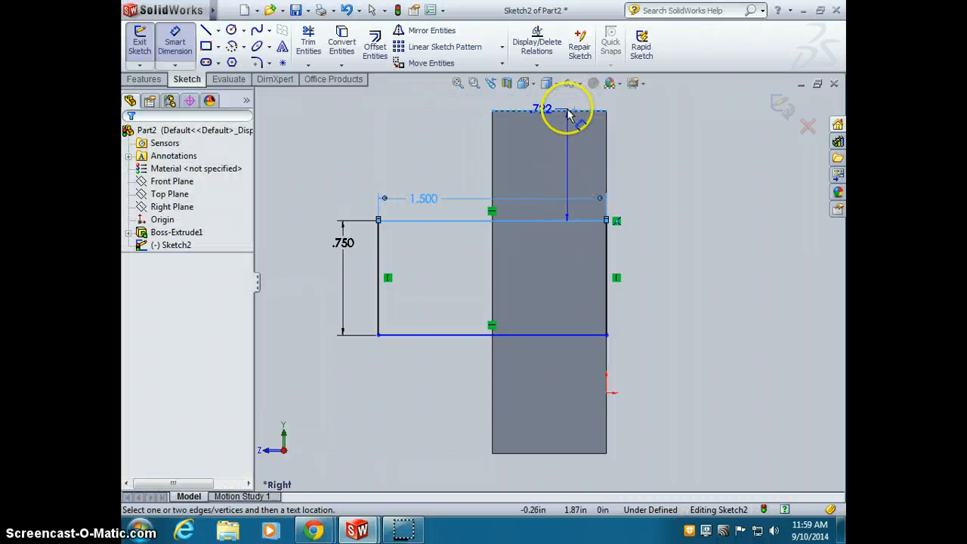
{"action": "left_click", "coordinate": [565, 113]}
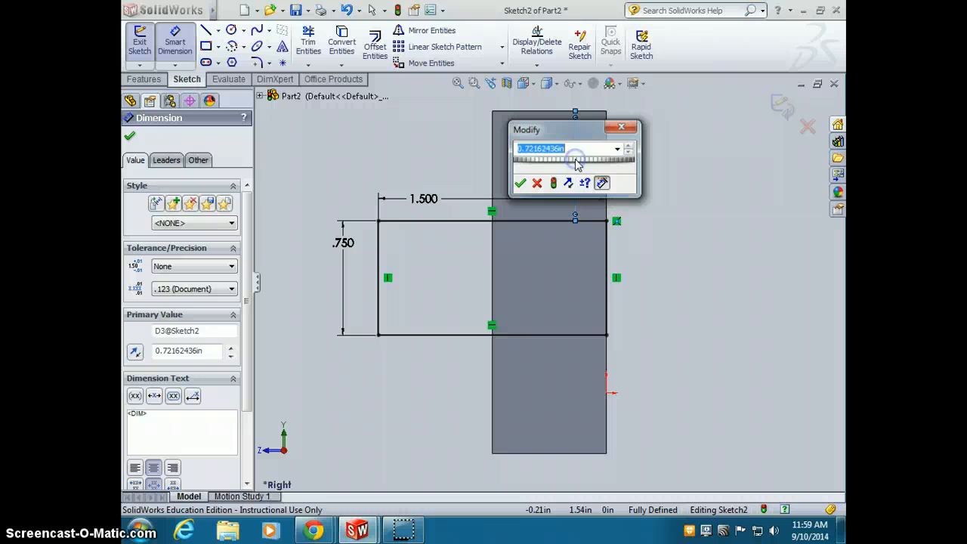
{"action": "type", "text": ".750in"}
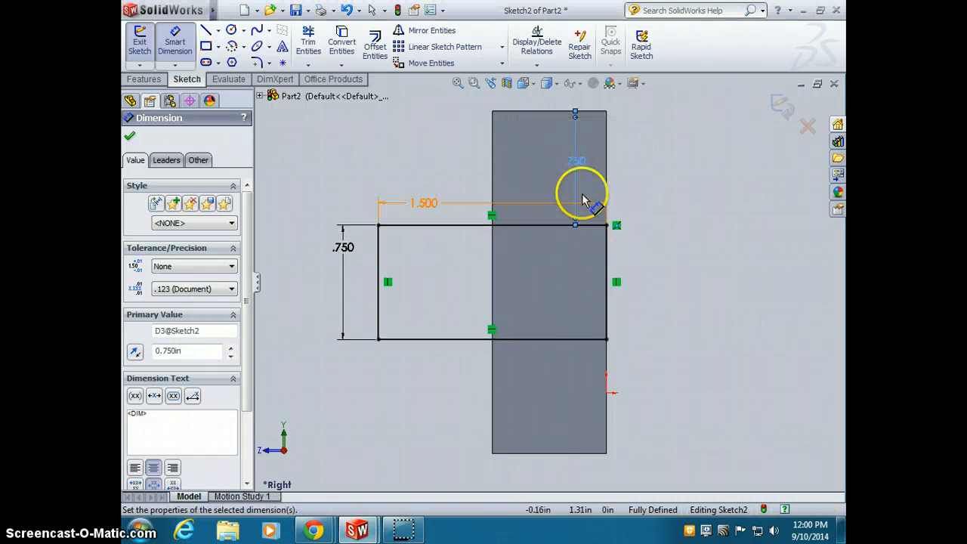
{"action": "left_click", "coordinate": [143, 79]}
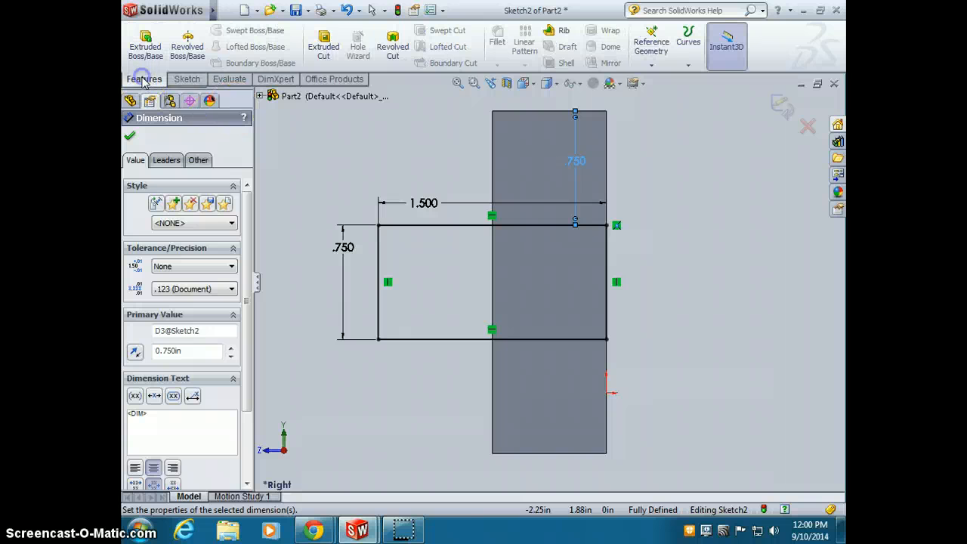
Extrude the Sketch2 rectangle 0.75 in as Boss-Extrude2
{"action": "left_click", "coordinate": [145, 43]}
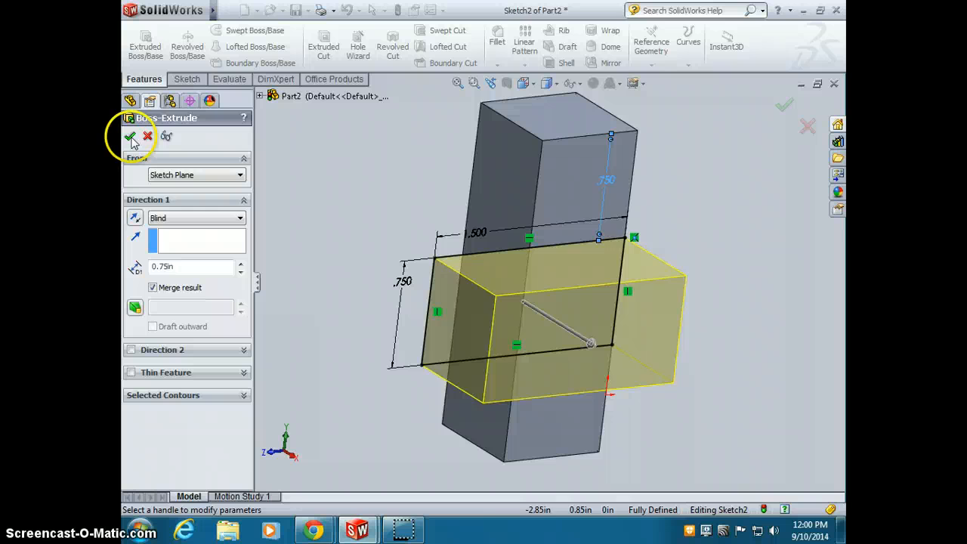
{"action": "left_click", "coordinate": [131, 136]}
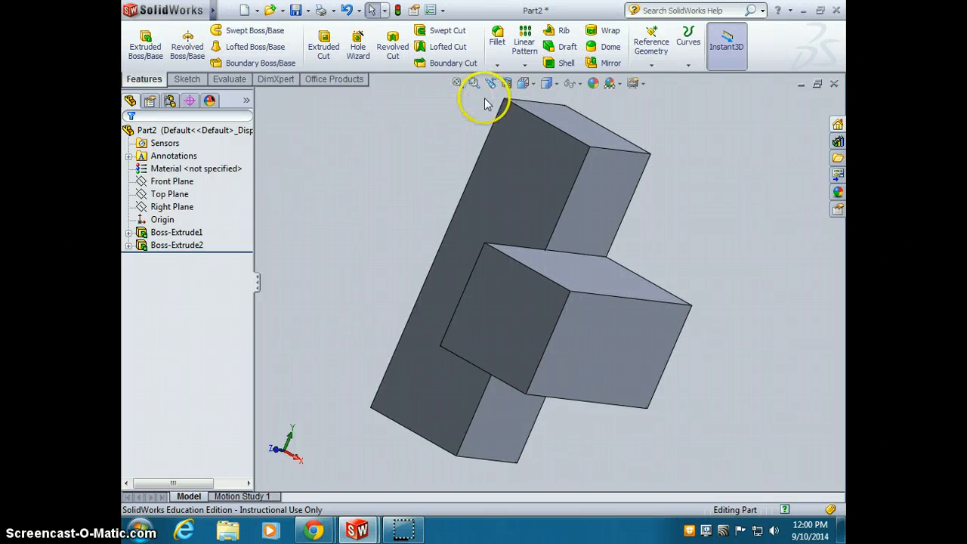
{"action": "mouse_move", "coordinate": [593, 83]}
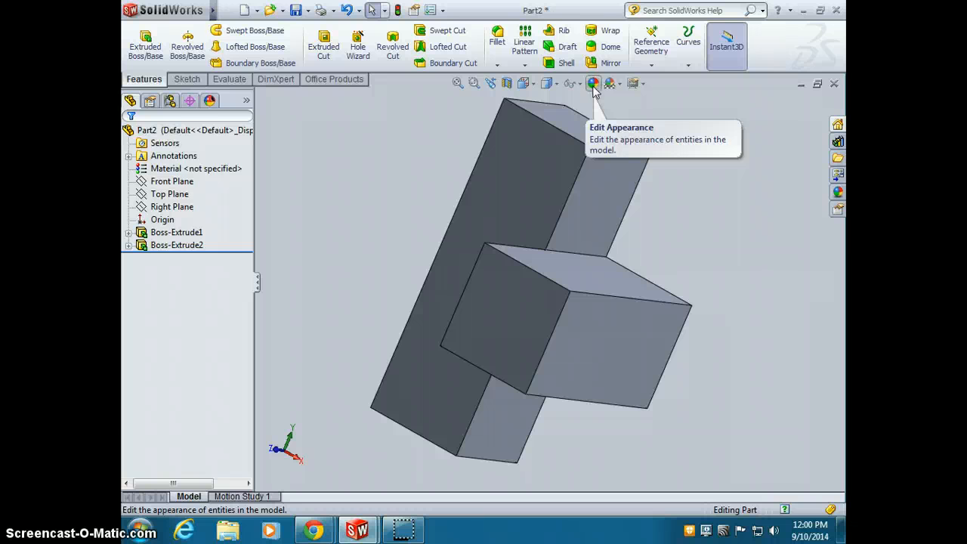
Apply a pink appearance colour to the entire part, both bosses included
{"action": "left_click", "coordinate": [593, 83]}
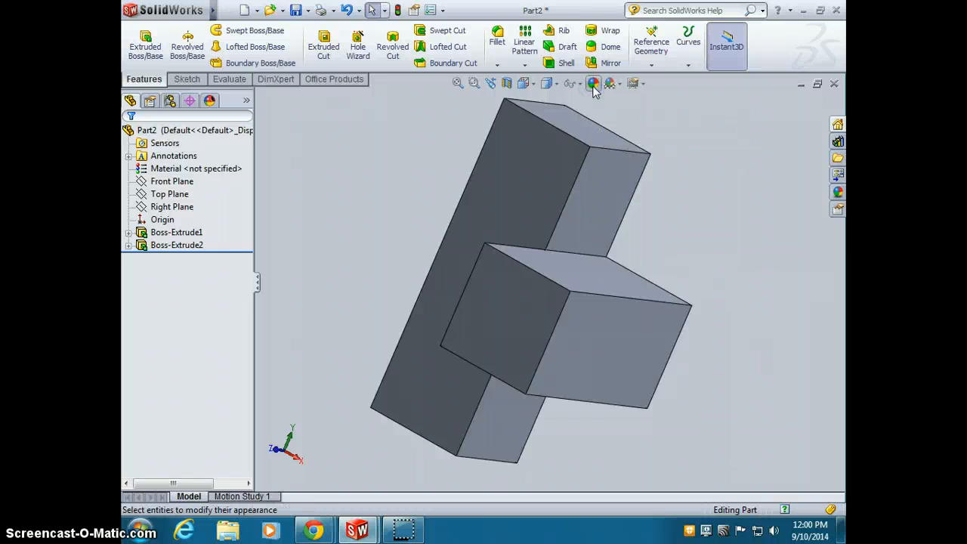
{"action": "left_click", "coordinate": [594, 83]}
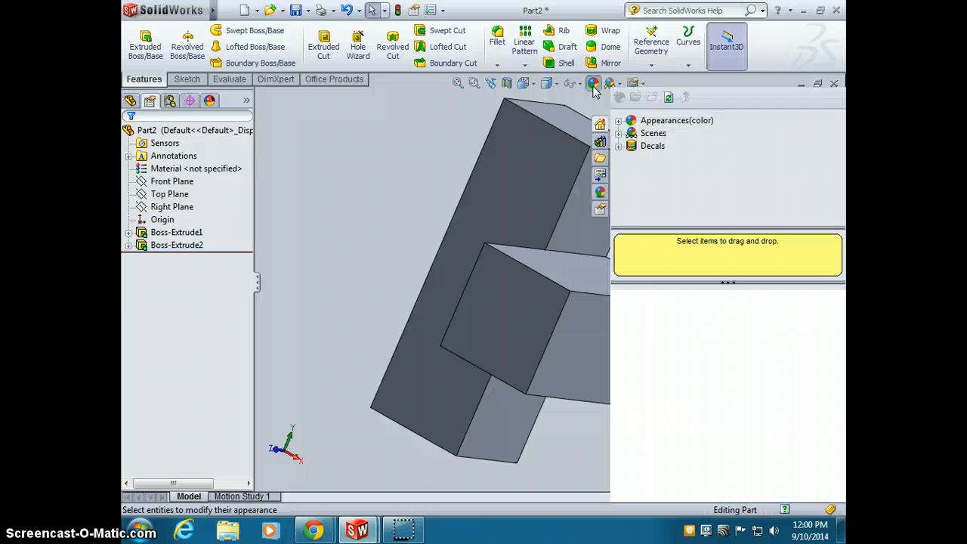
{"action": "left_click", "coordinate": [593, 83]}
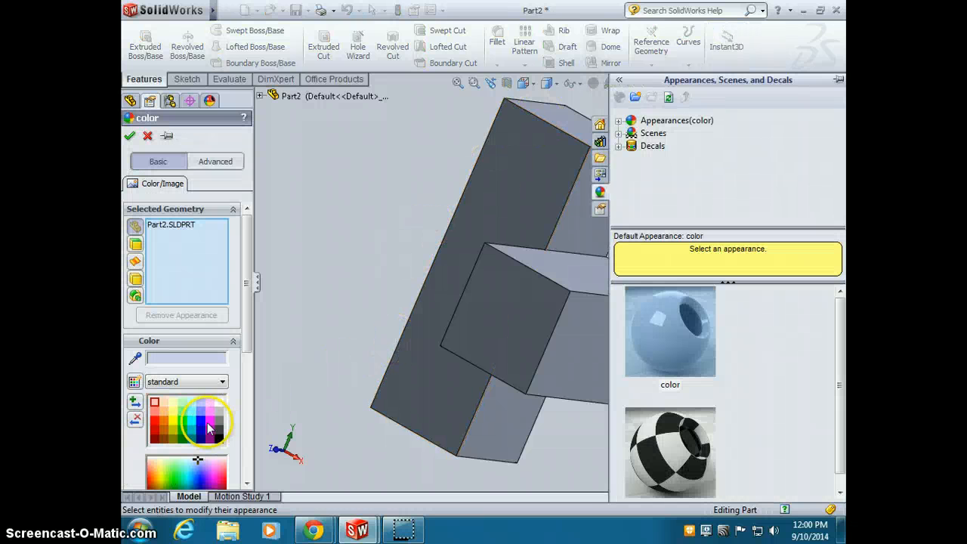
{"action": "left_click", "coordinate": [210, 427]}
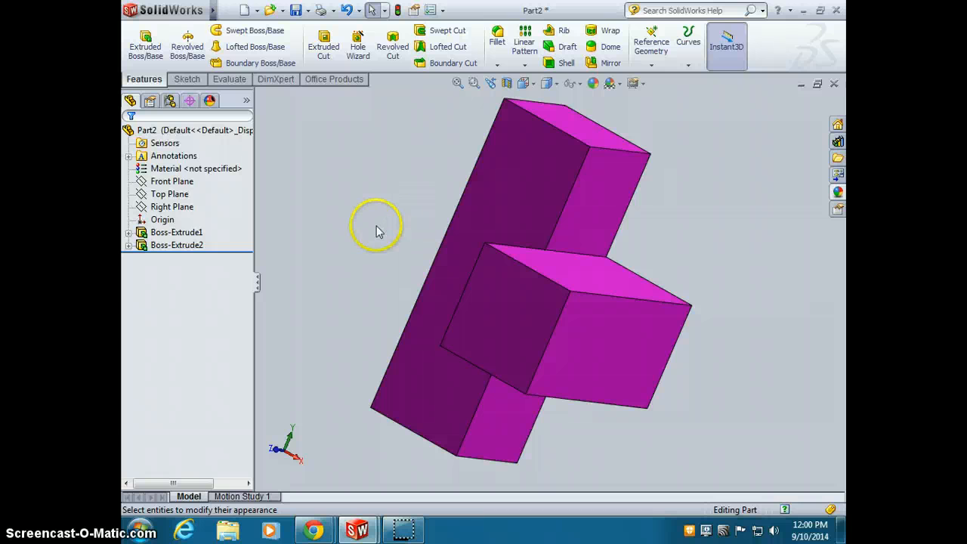
{"action": "left_click", "coordinate": [263, 9]}
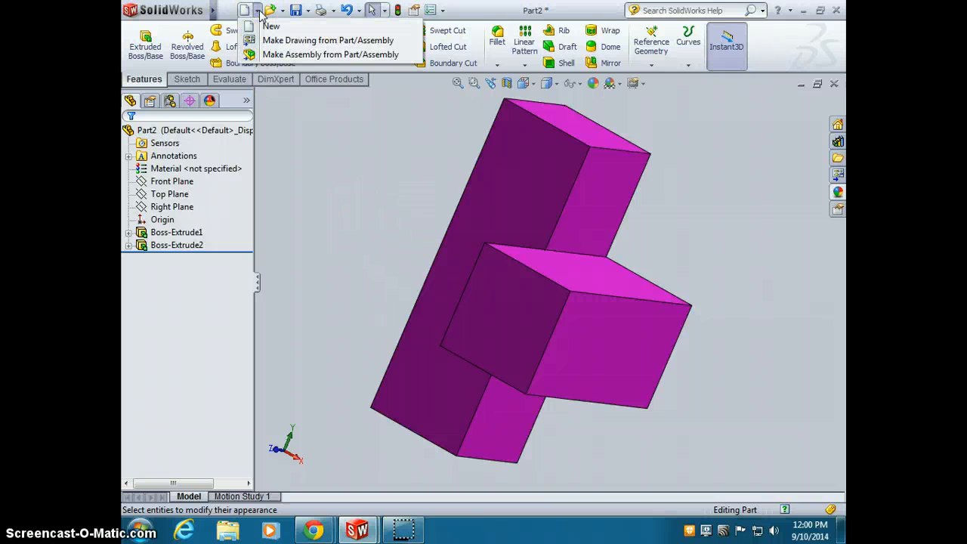
{"action": "mouse_move", "coordinate": [270, 27]}
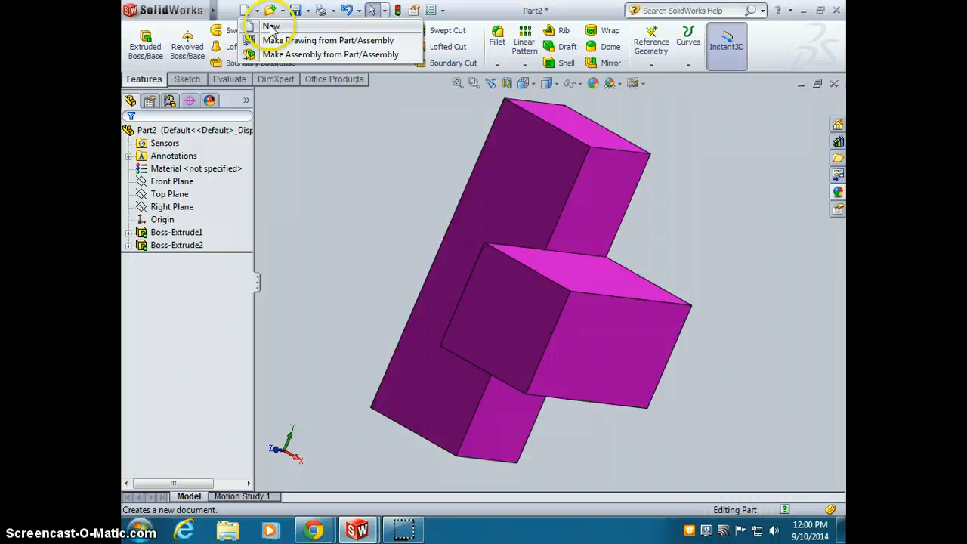
Dismiss the New dropdown and bring up Save As for Part2
{"action": "left_click", "coordinate": [271, 28]}
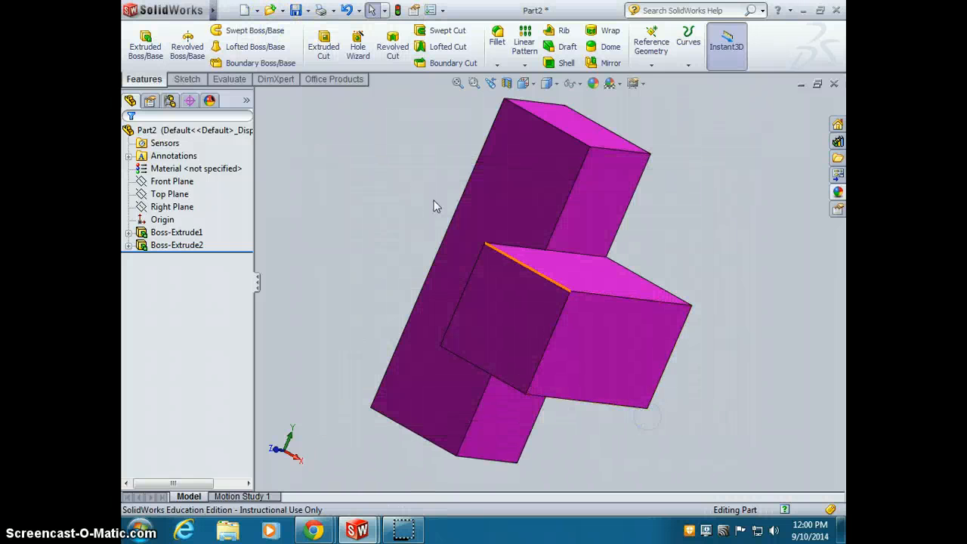
{"action": "left_click", "coordinate": [228, 10]}
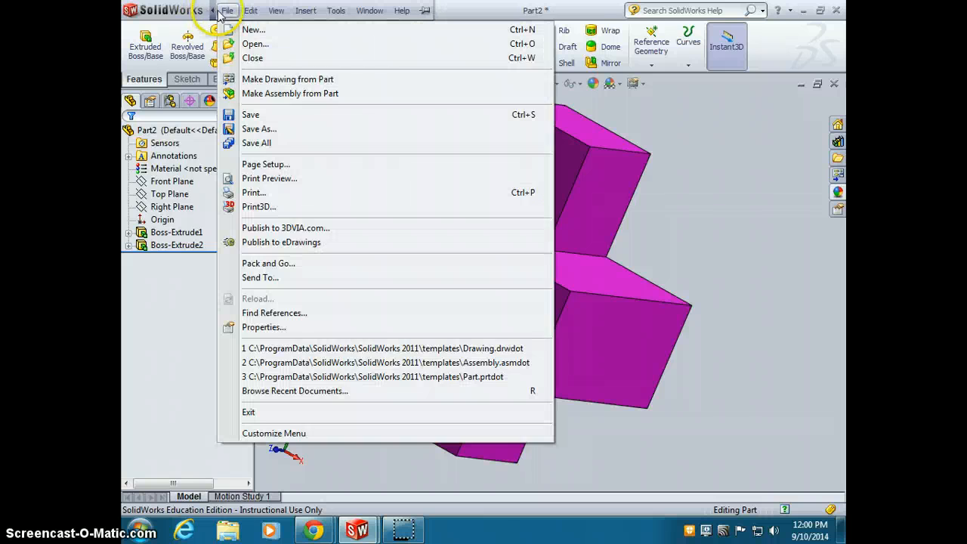
{"action": "left_click", "coordinate": [227, 10]}
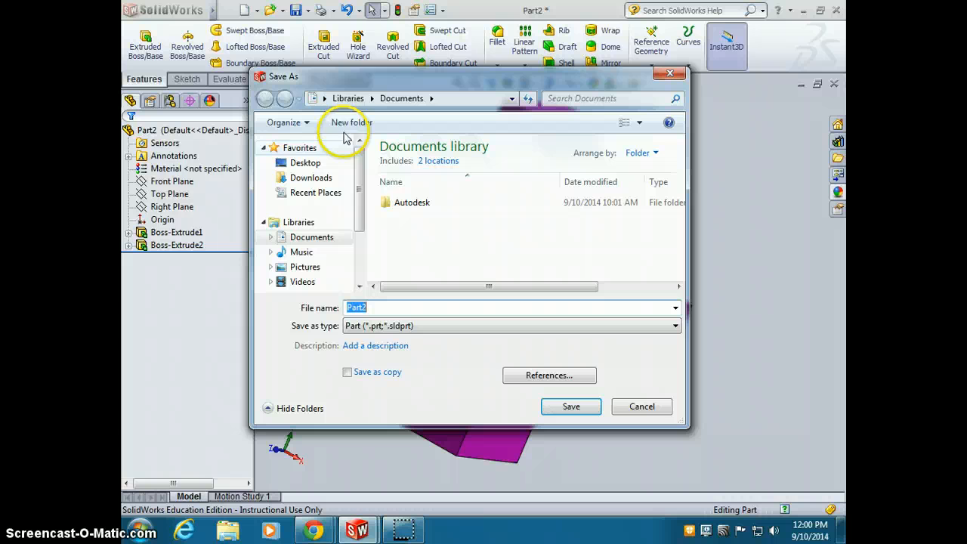
{"action": "mouse_move", "coordinate": [351, 123]}
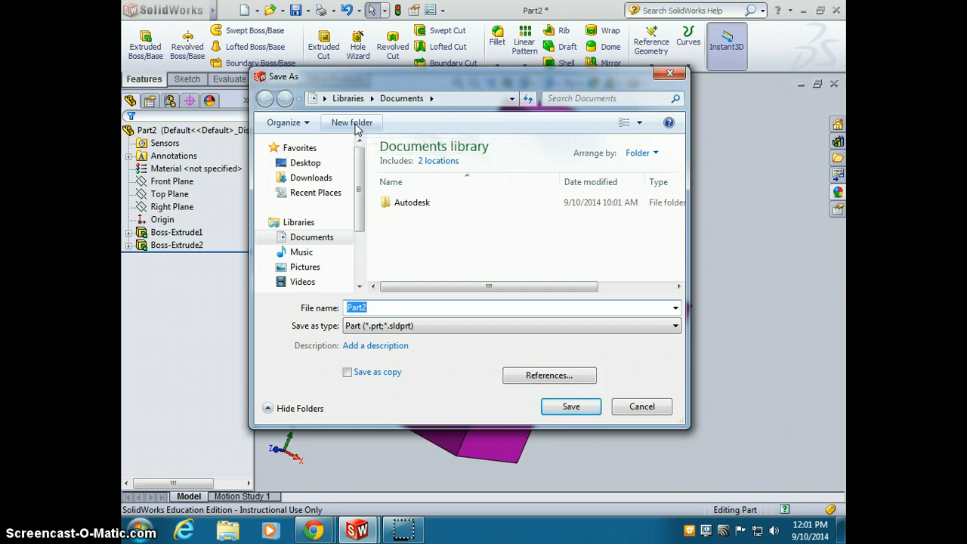
{"action": "mouse_move", "coordinate": [359, 127]}
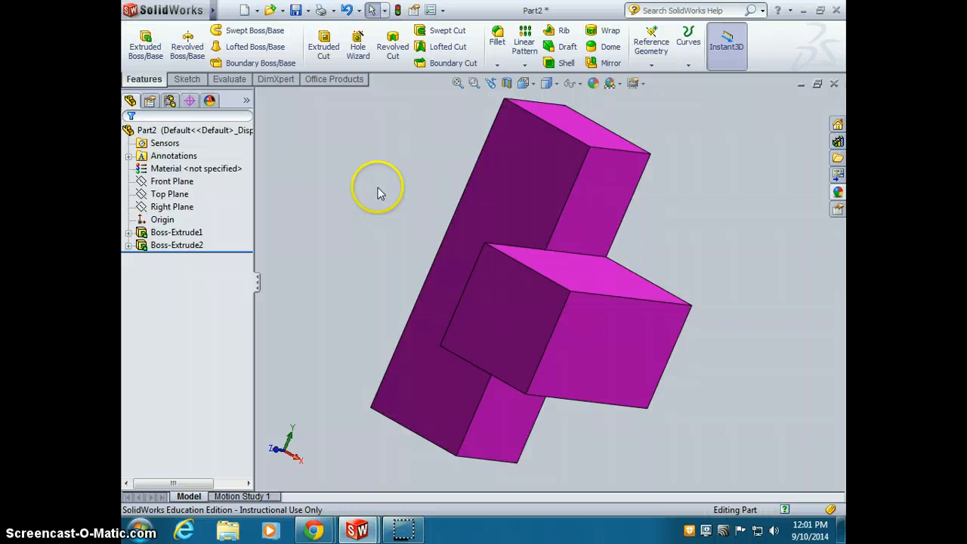
{"action": "mouse_move", "coordinate": [367, 158]}
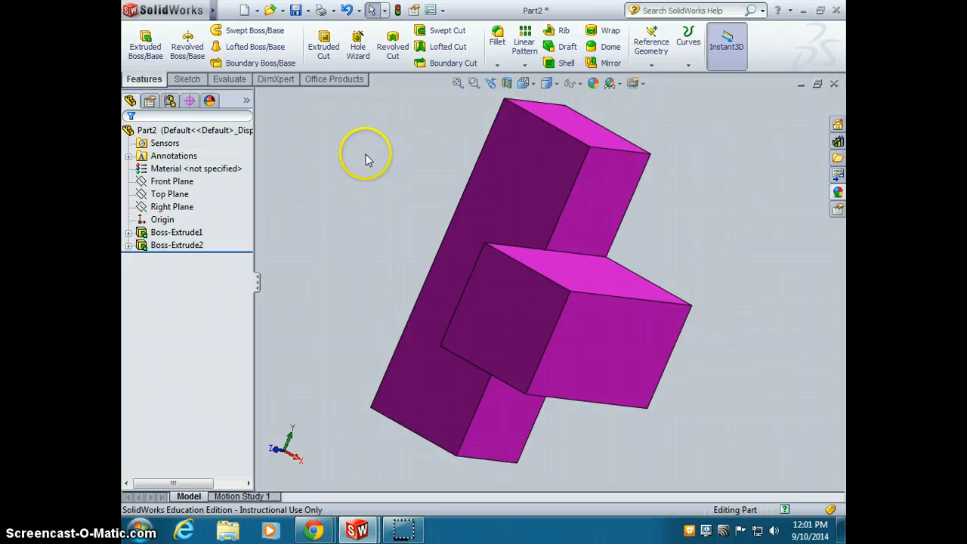